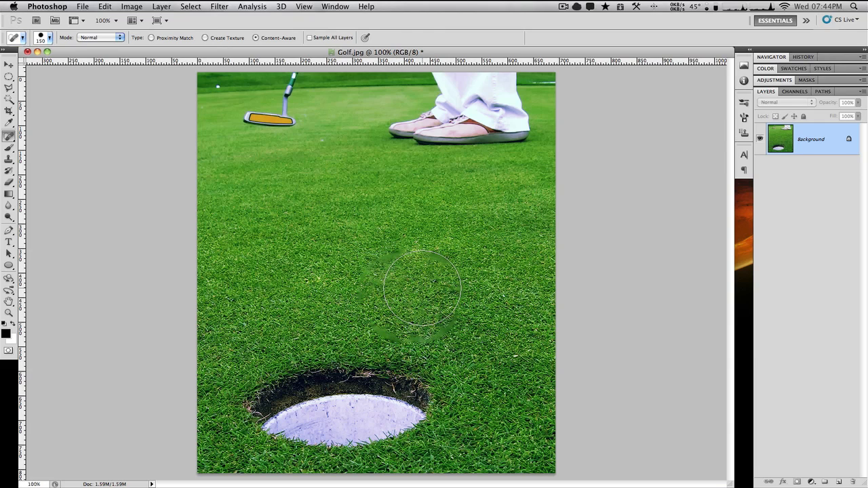
- Keep the Fill dialog's Use option on Content-Aware, then cancel without filling the cup
left_click(423, 285)
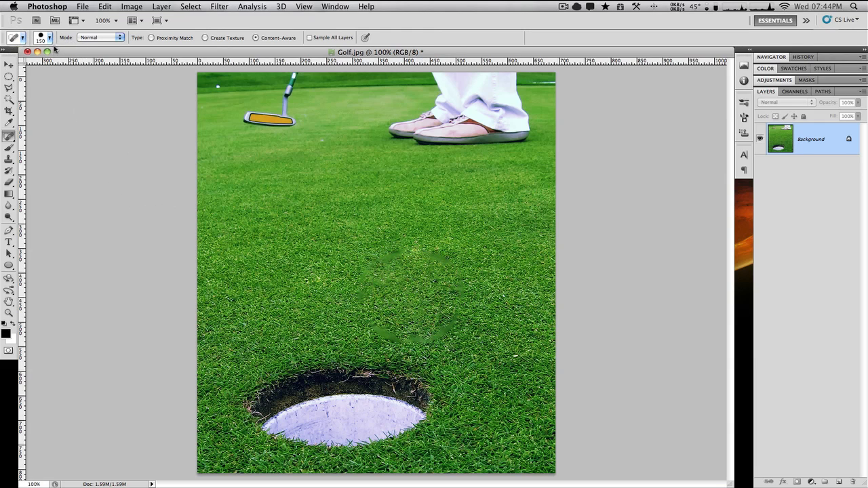
left_click(49, 38)
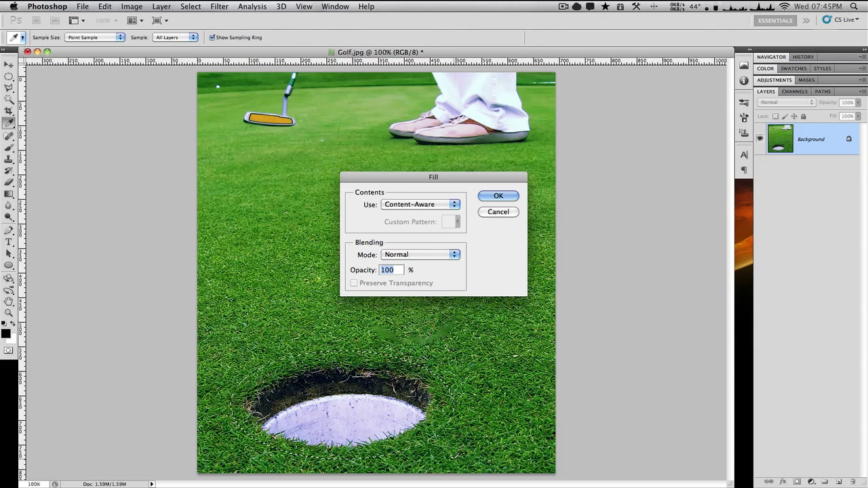
left_click(420, 204)
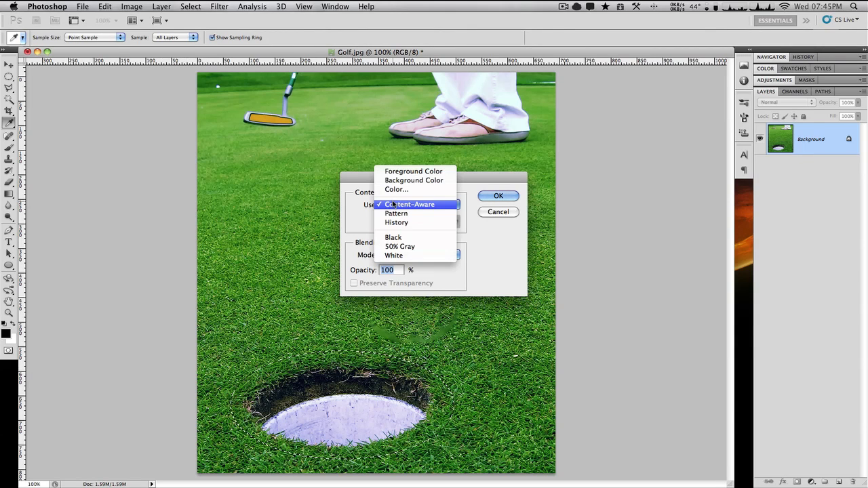
mouse_move(414, 171)
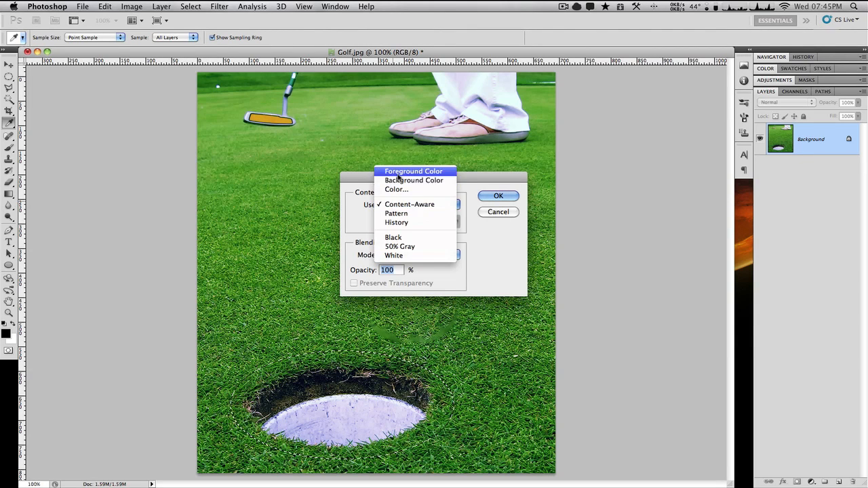
left_click(410, 204)
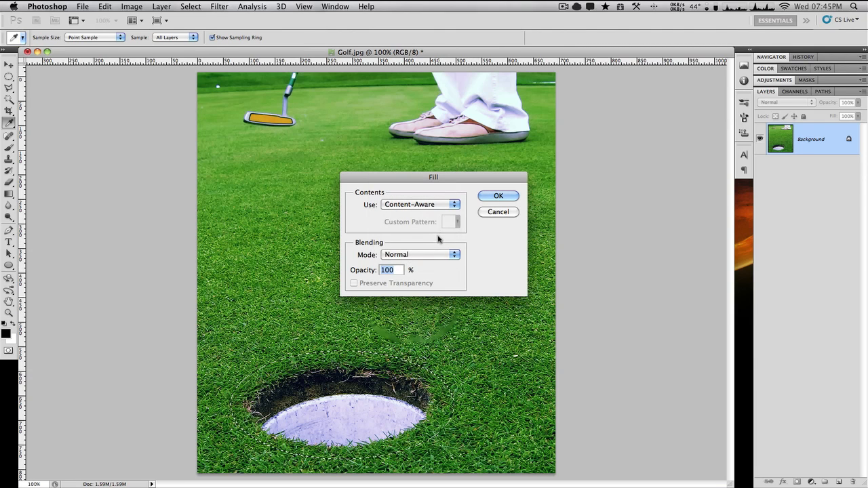
left_click(498, 195)
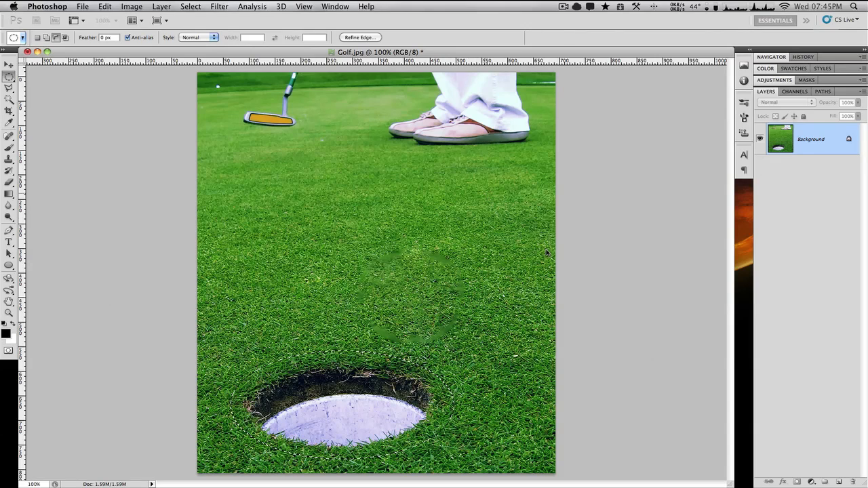